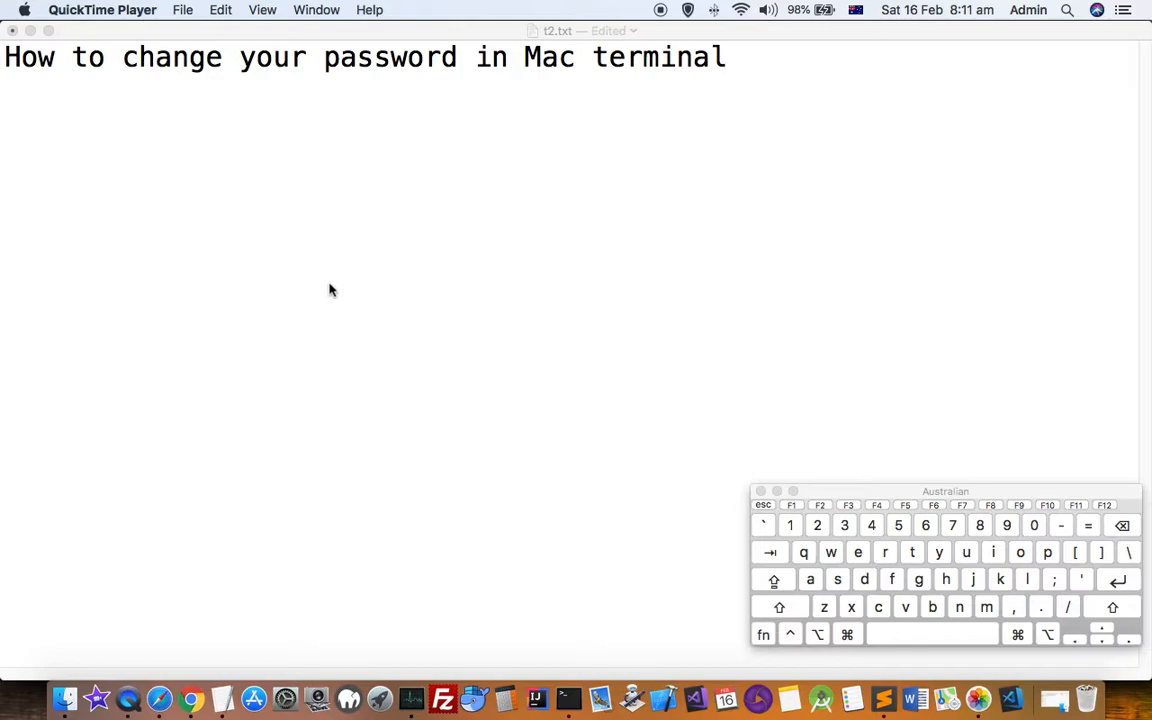
mouse_move(284, 696)
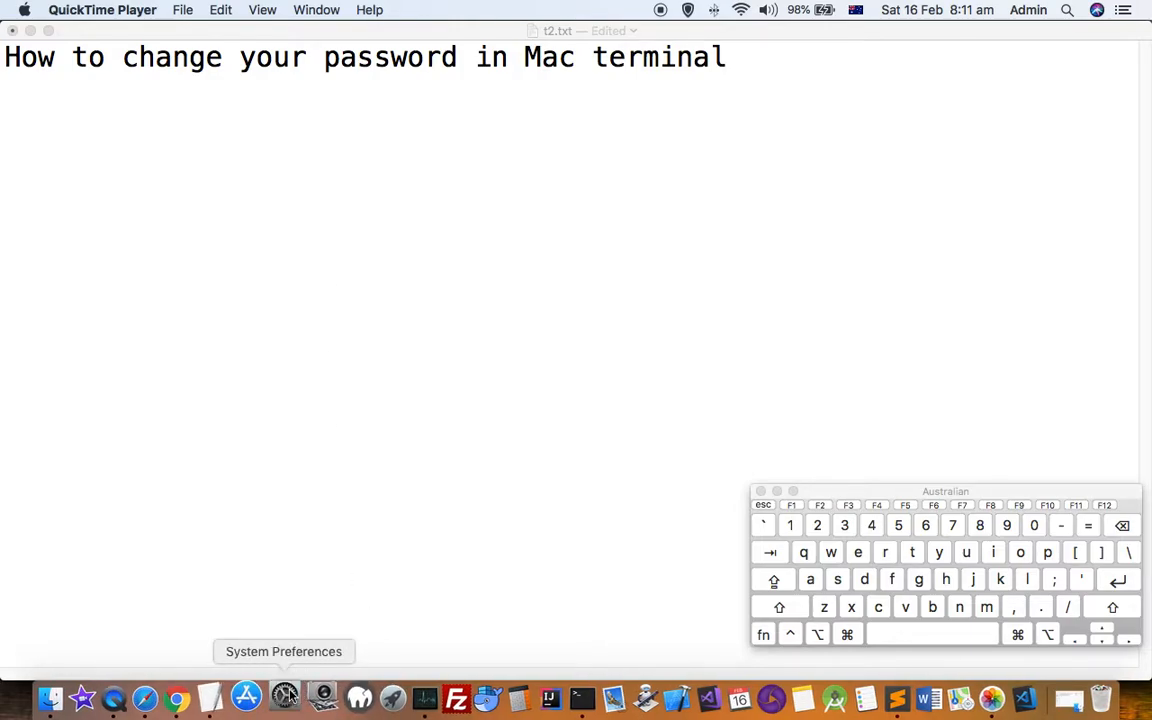
Step: Bring up the System Preferences overview from the Dock over the TextEdit note
click(284, 694)
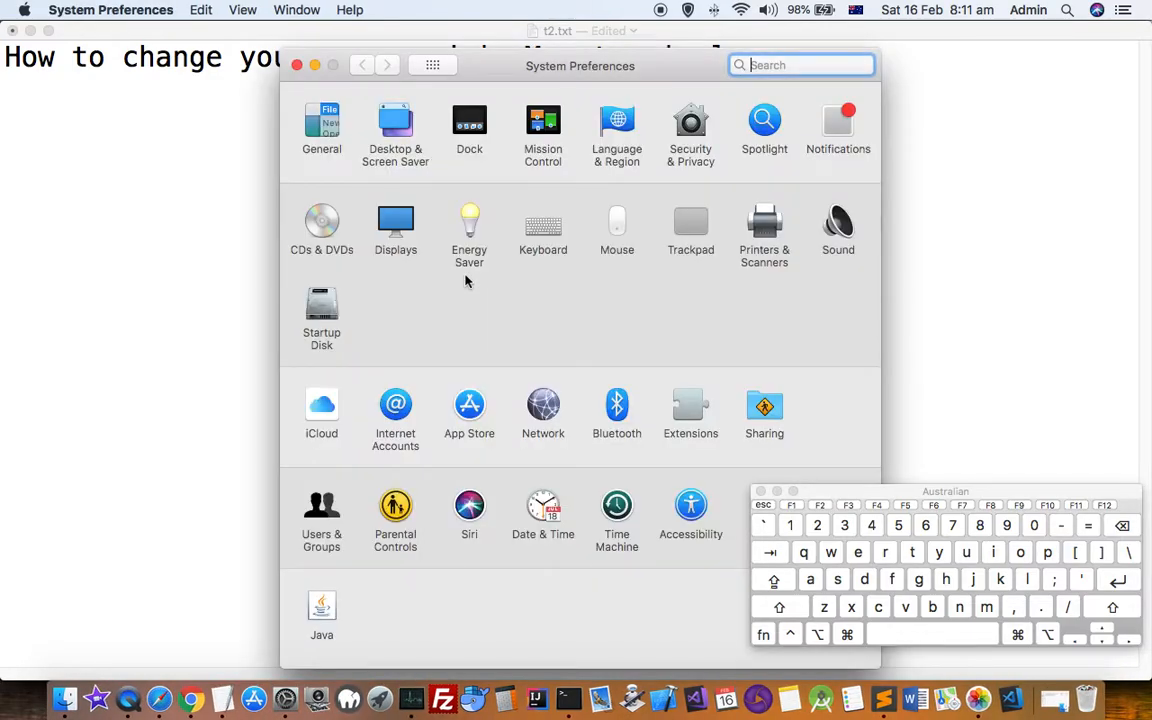
mouse_move(400, 424)
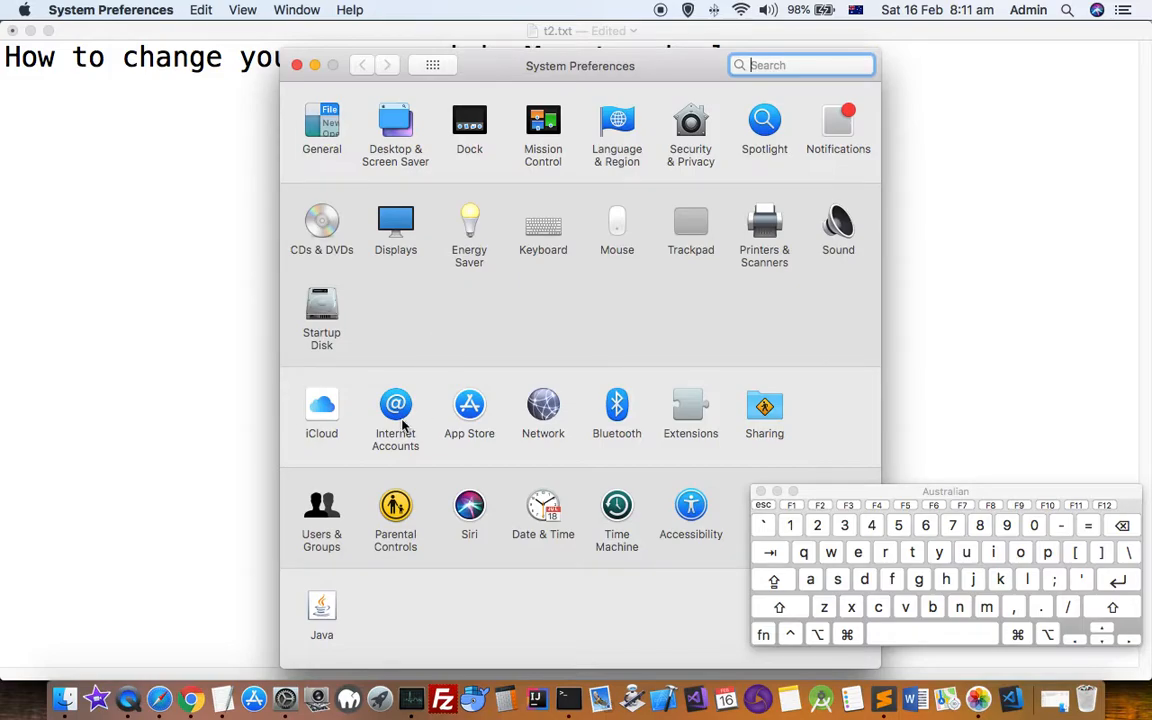
mouse_move(416, 332)
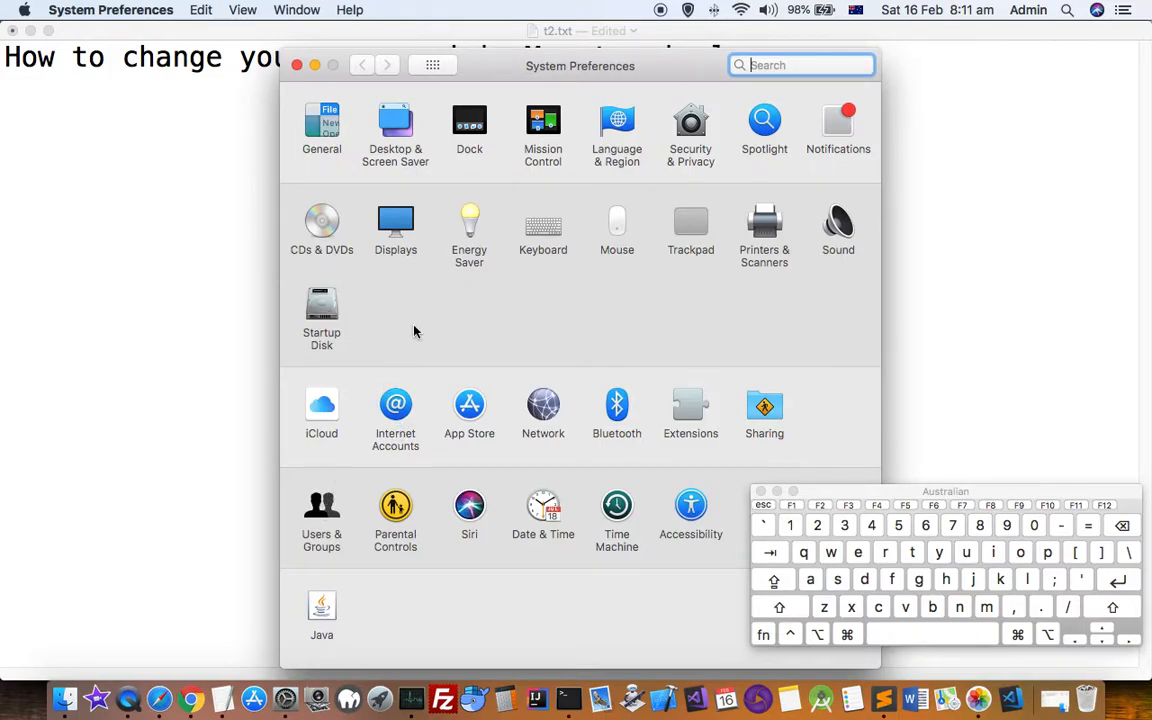
Step: Go to Users & Groups and start Change Password for the Admin account
click(320, 504)
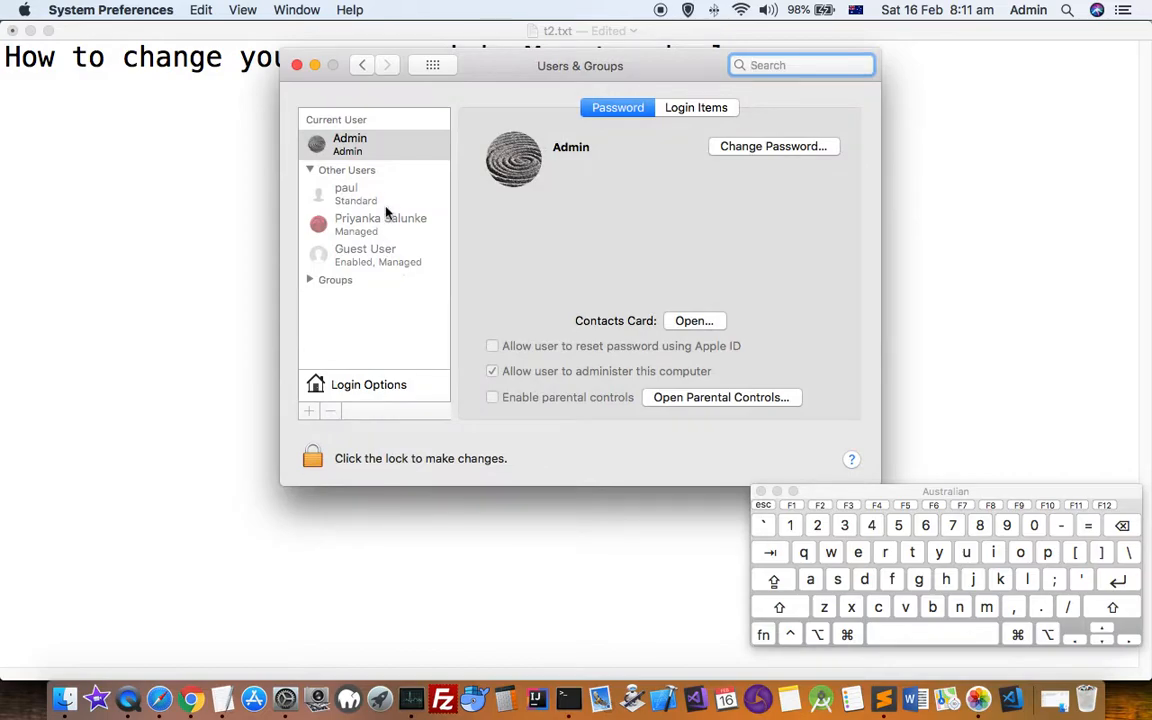
mouse_move(384, 172)
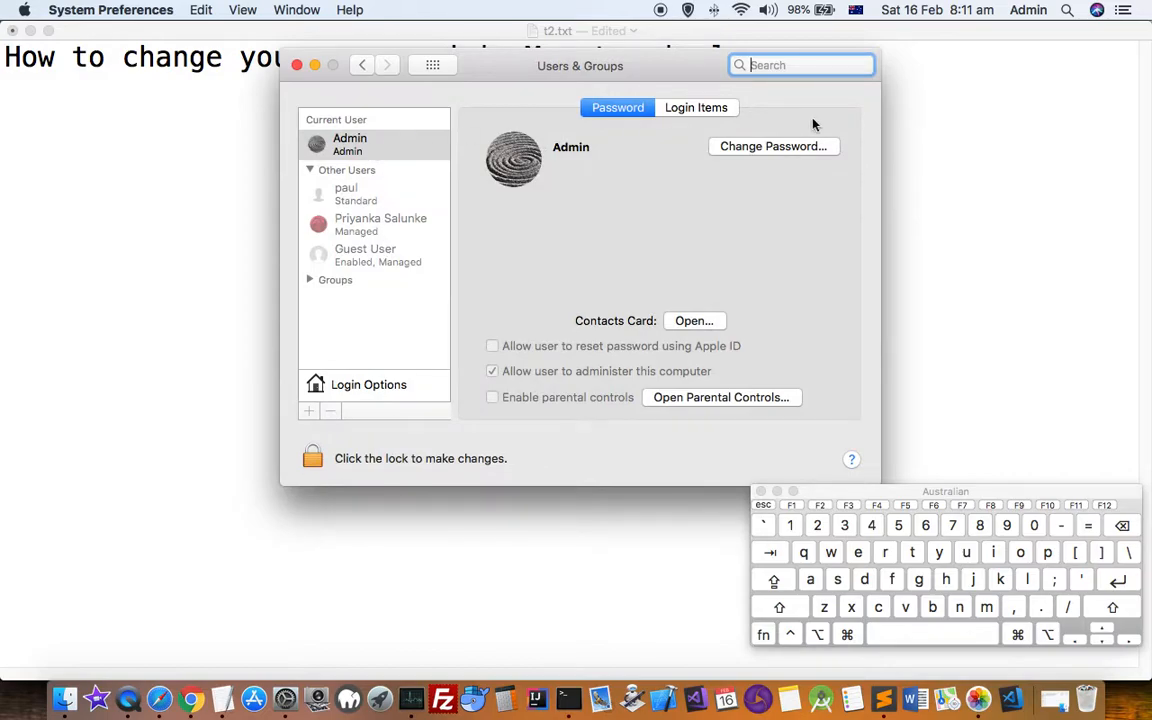
mouse_move(780, 152)
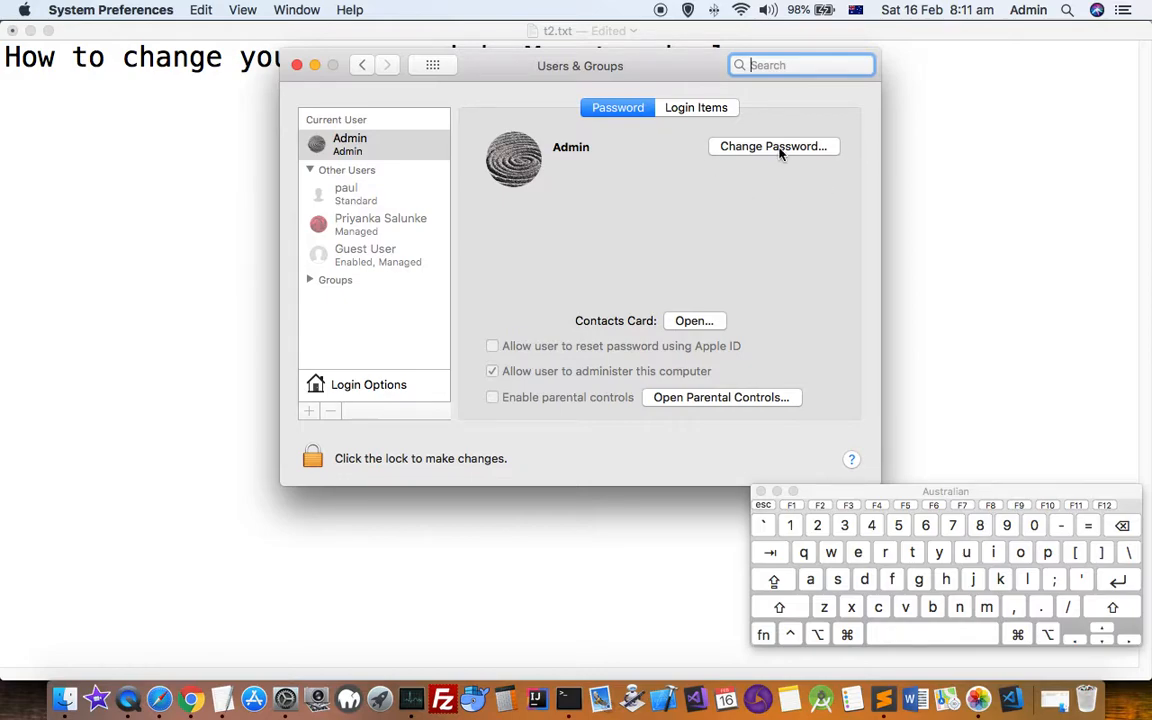
mouse_move(808, 158)
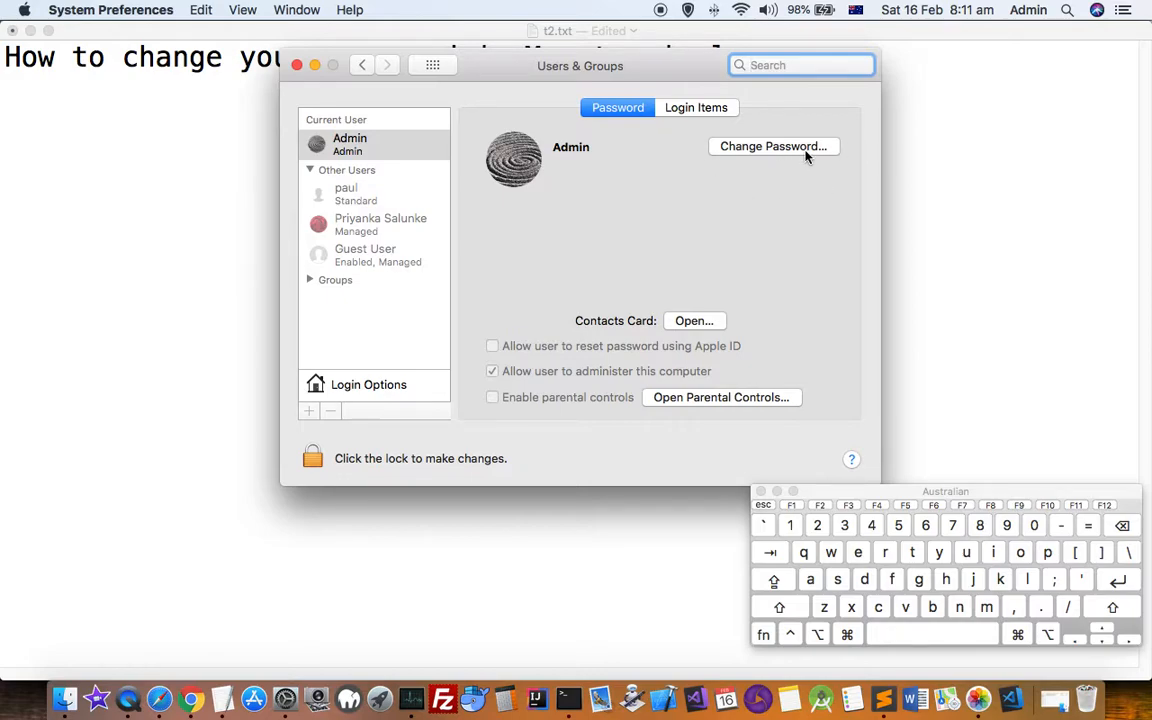
click(772, 146)
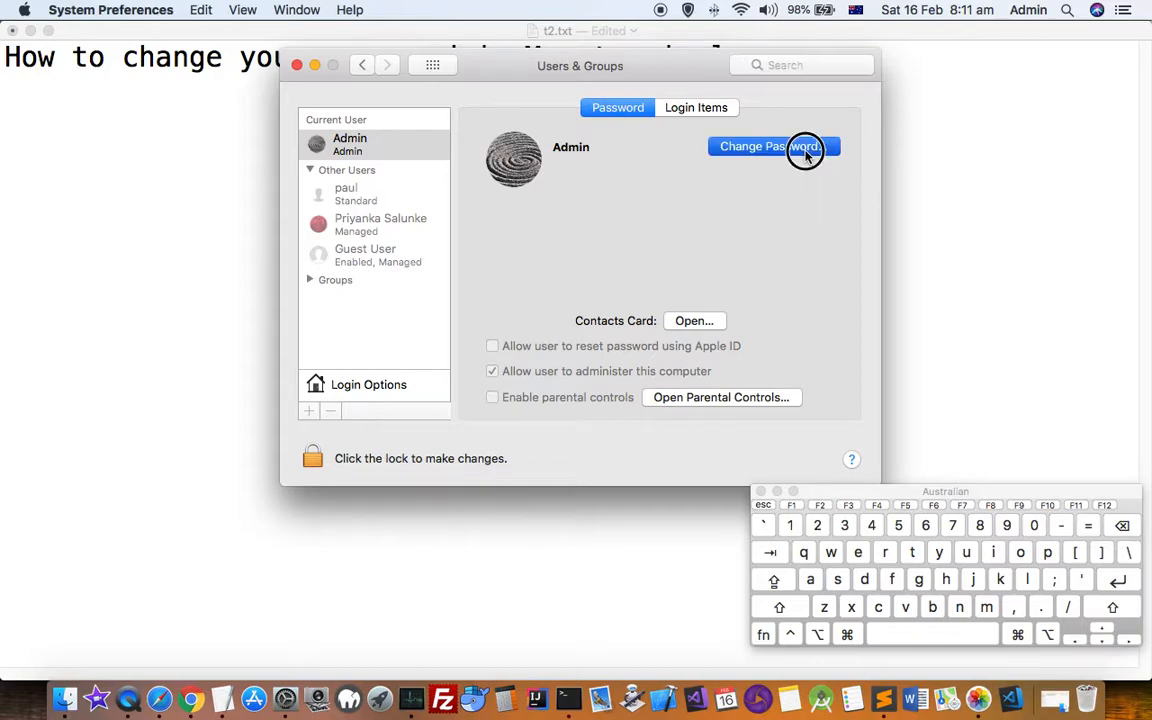
Step: Bring up the Admin password form again and cancel it without changes
click(774, 146)
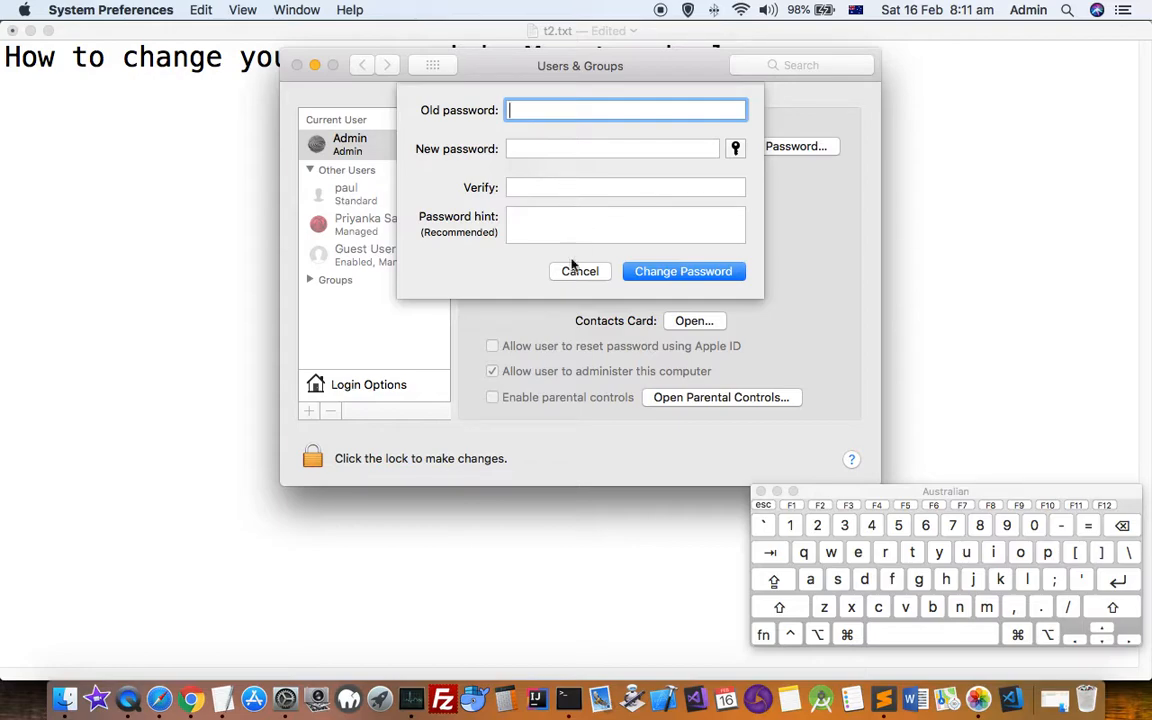
click(580, 272)
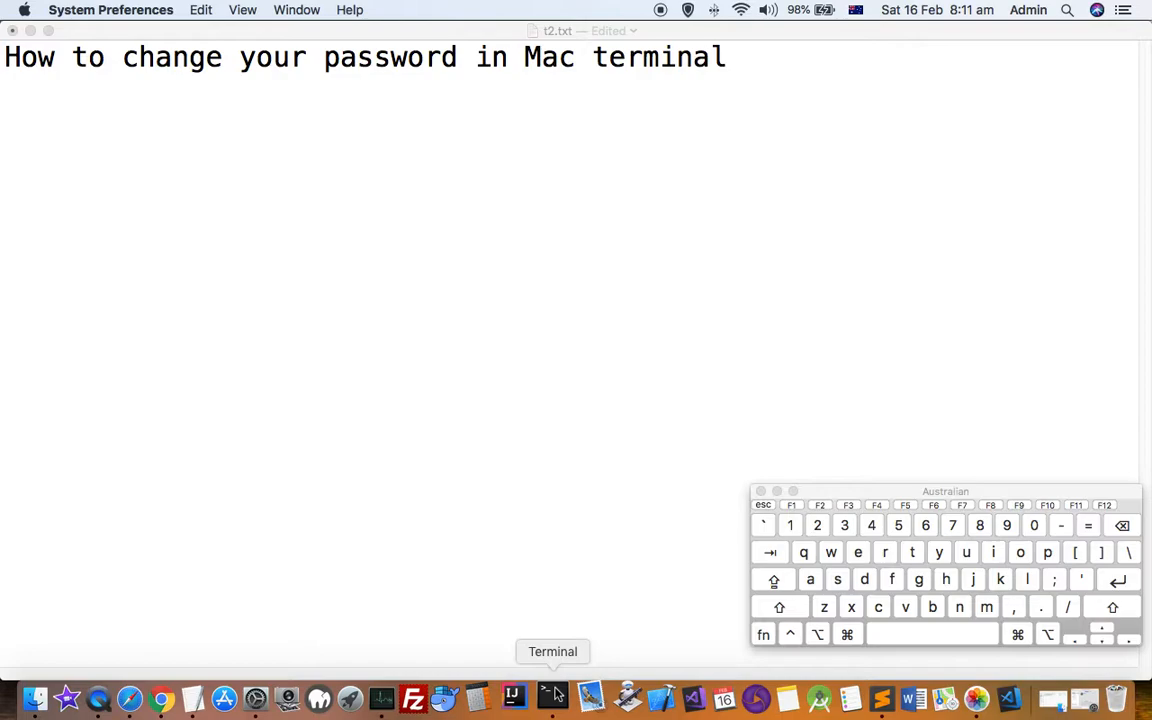
Step: Start a Terminal session and begin entering the passwd command
click(552, 696)
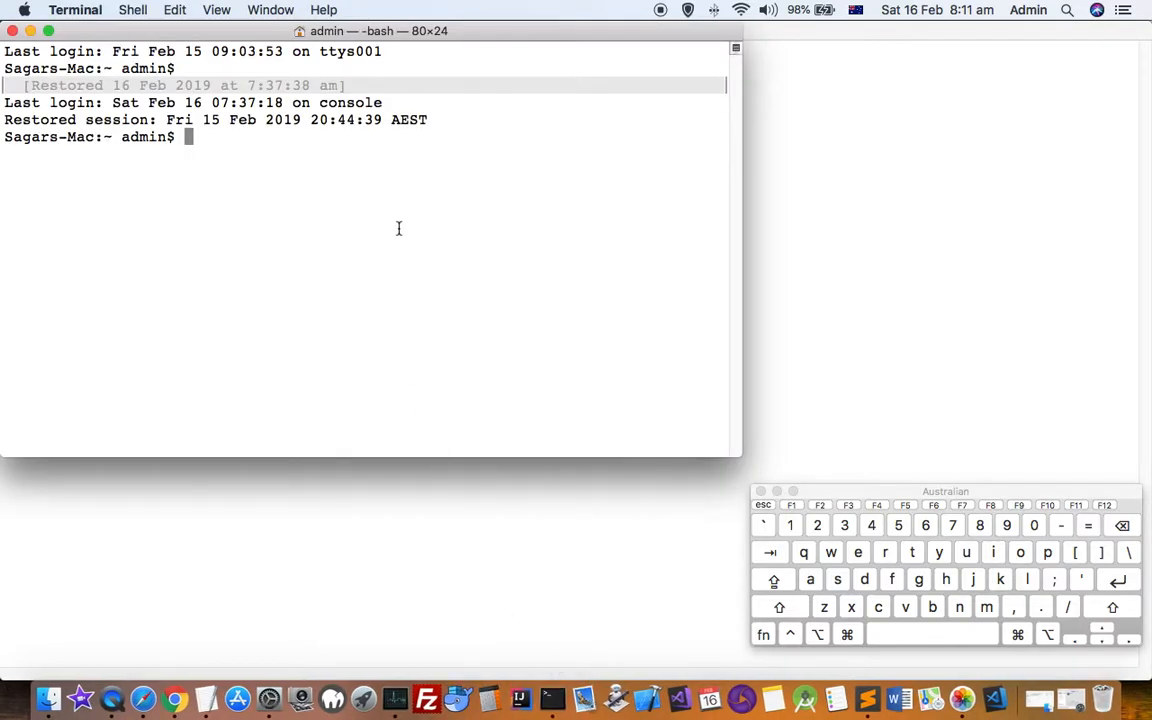
text(pass)
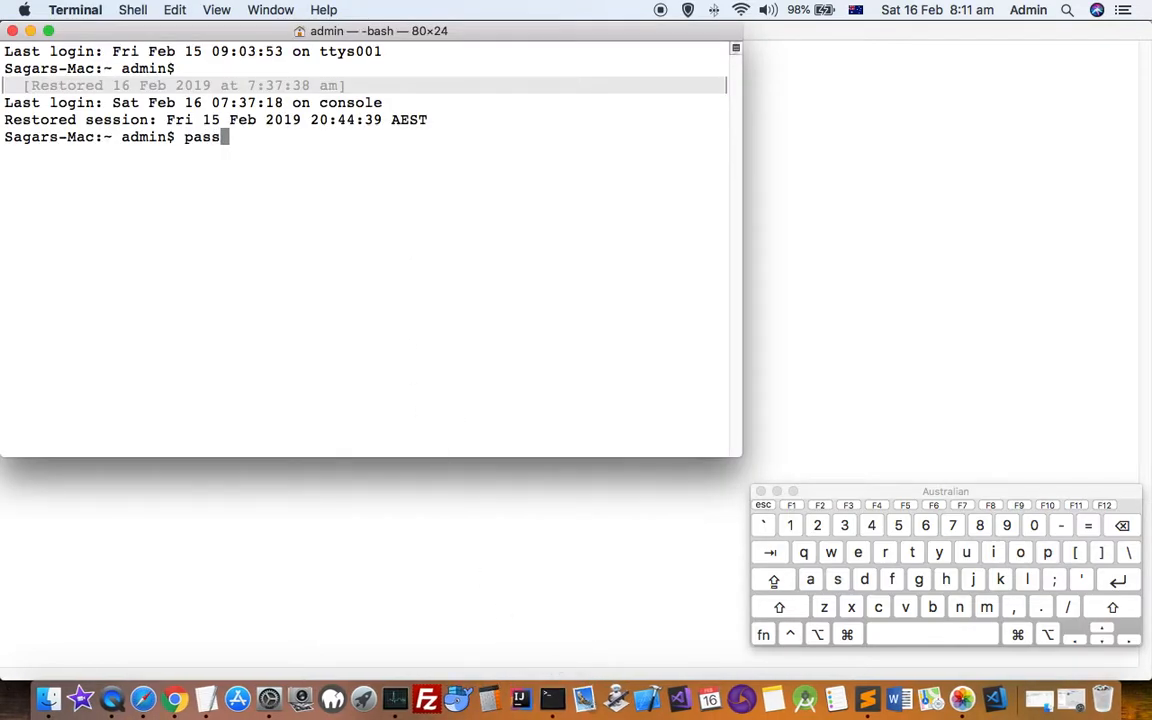